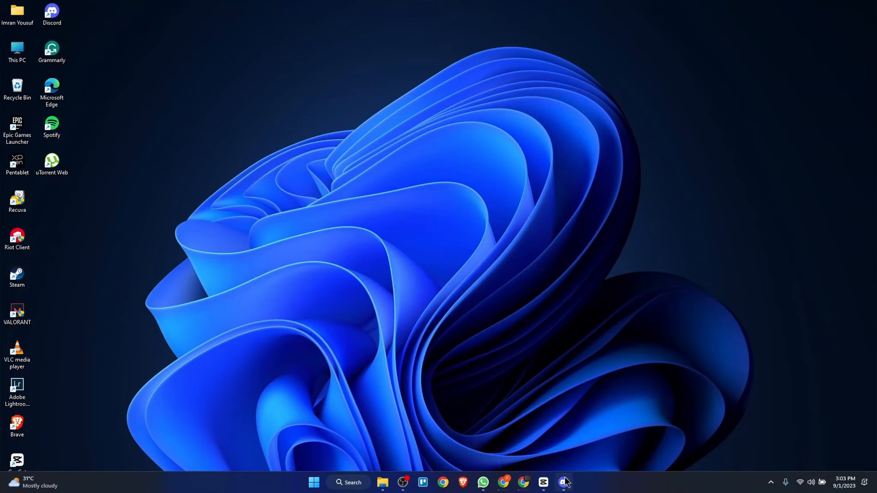
# Launch Discord from the taskbar and open its user settings with the gear icon
pyautogui.click(564, 486)
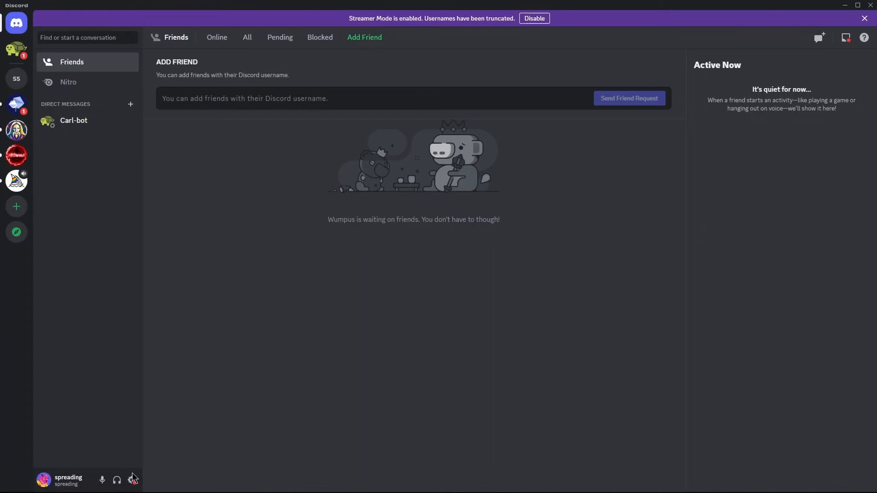
pyautogui.click(133, 480)
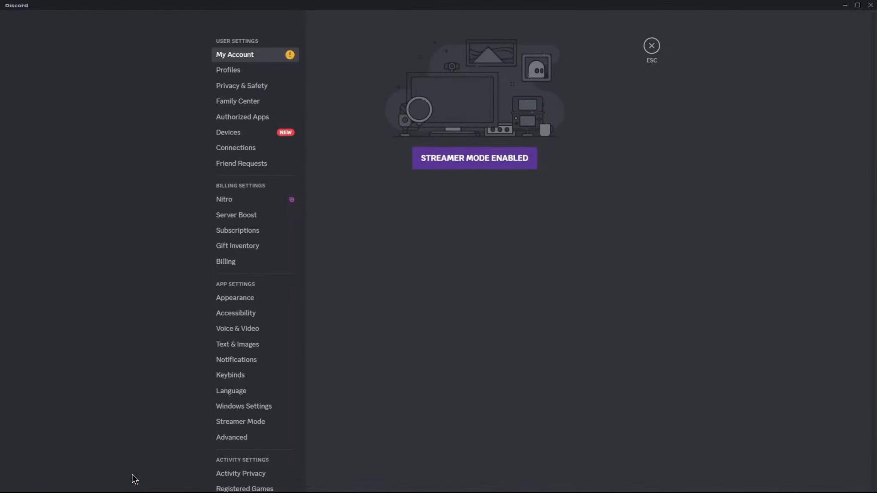
pyautogui.moveTo(238, 328)
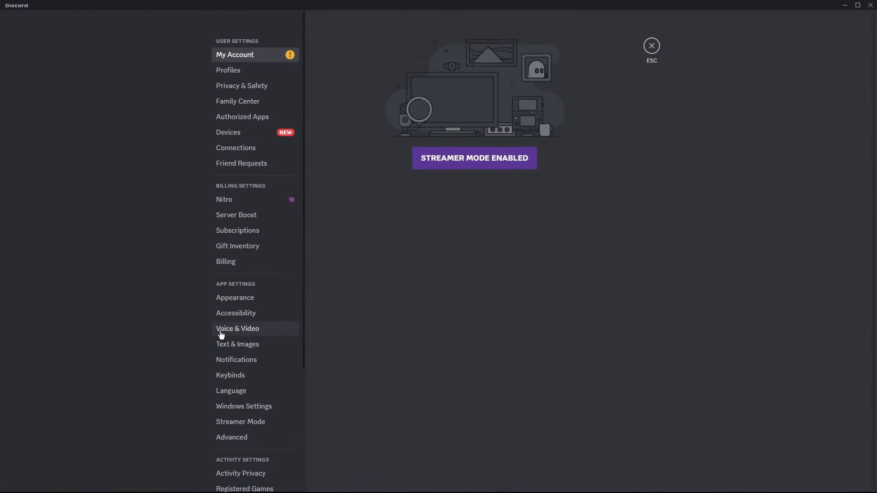
# In Voice & Video, choose Microphone (Realtek(R) Audio) as input and Speakers (Realtek(R) Audio) as output
pyautogui.click(237, 329)
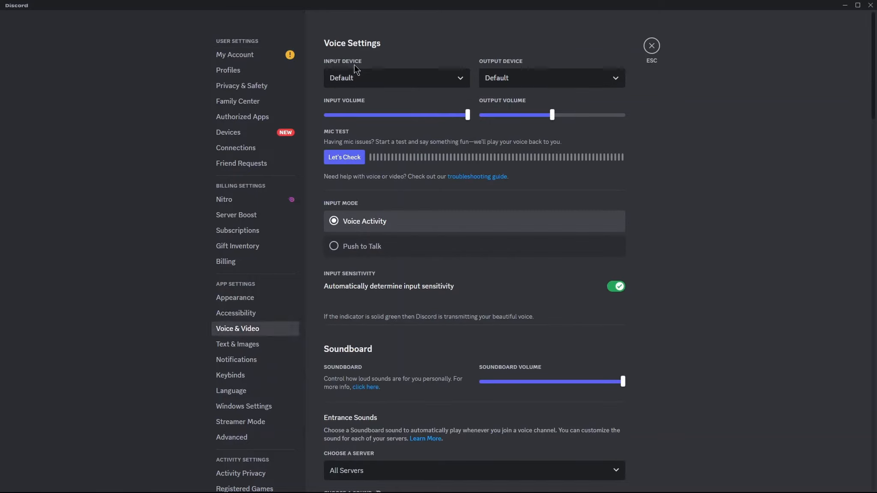
pyautogui.click(396, 78)
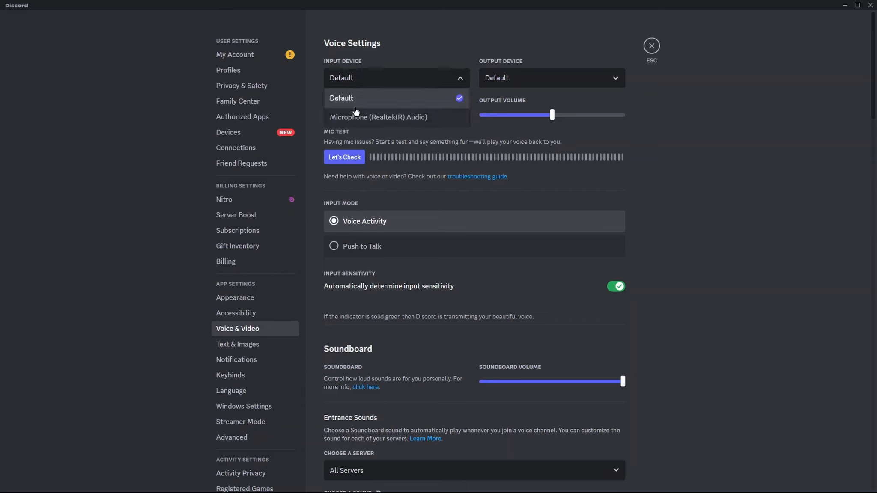
pyautogui.click(378, 117)
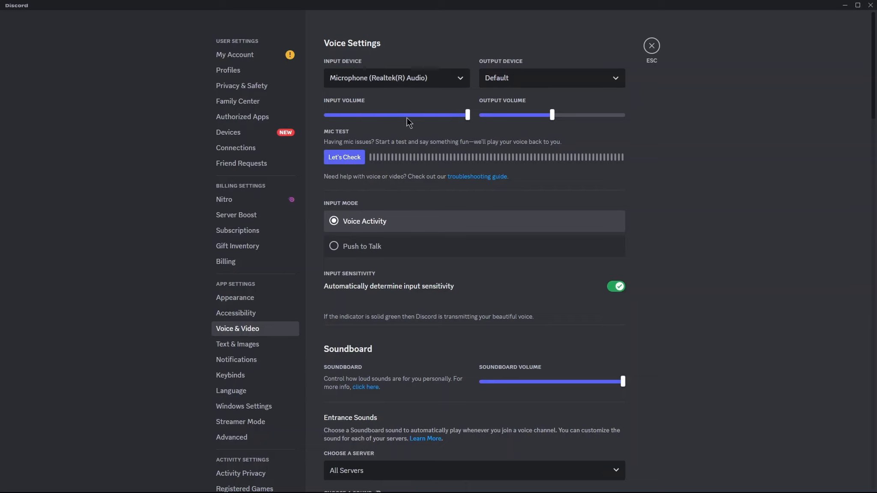
pyautogui.moveTo(483, 67)
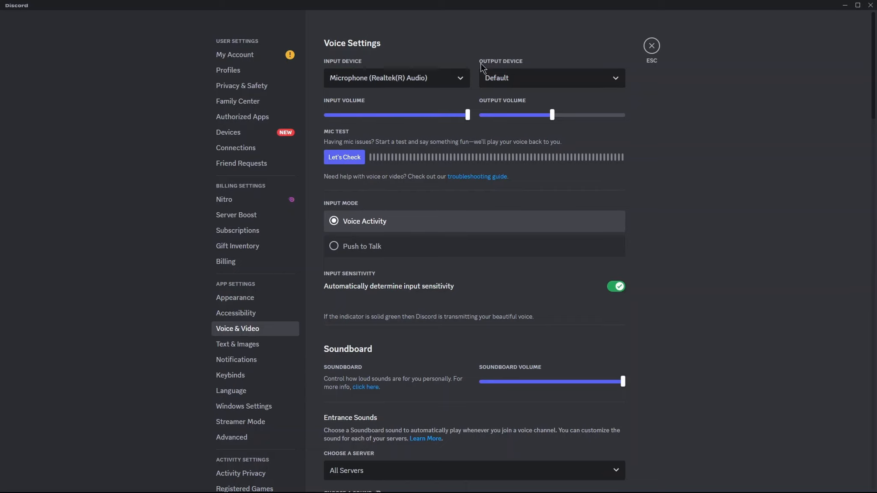
pyautogui.moveTo(515, 68)
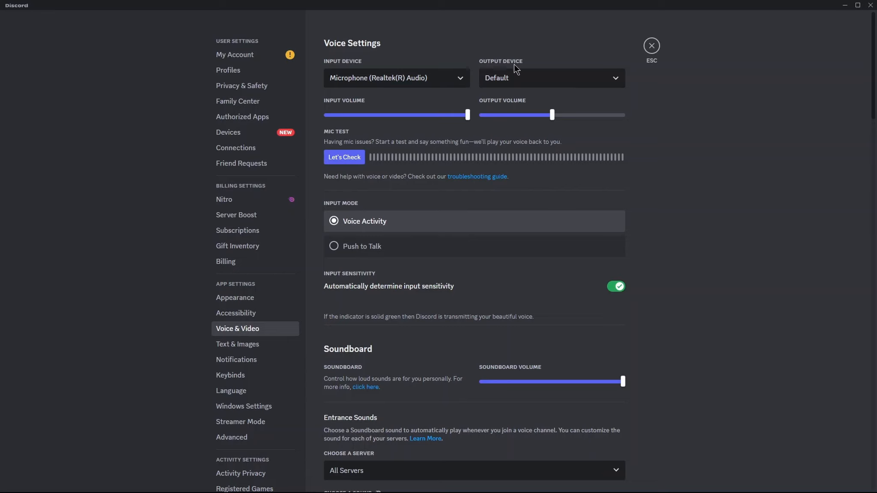
pyautogui.click(550, 78)
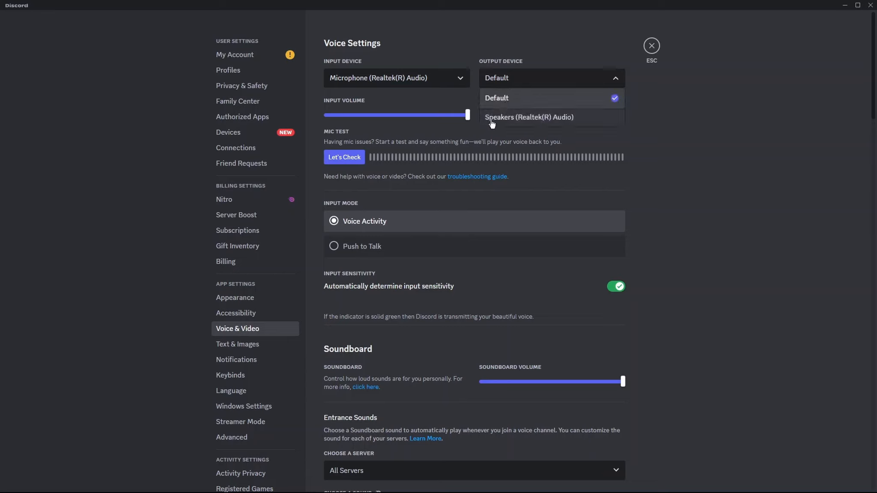
pyautogui.moveTo(561, 123)
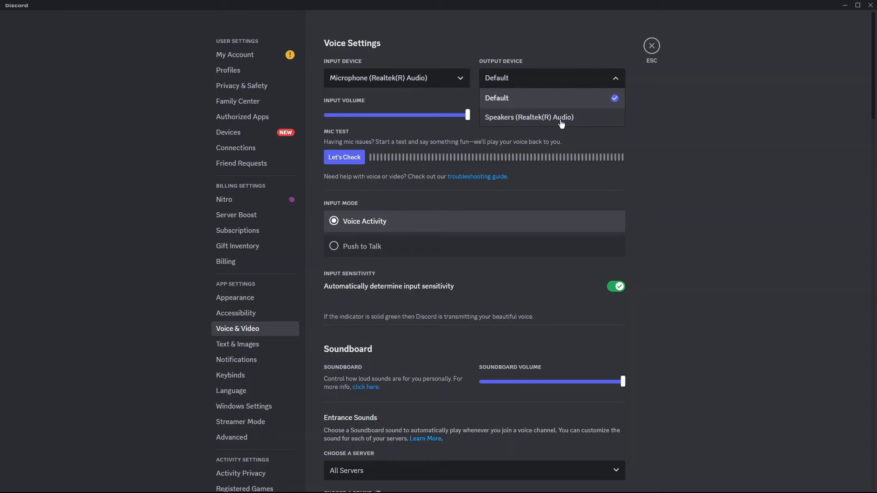
pyautogui.click(527, 117)
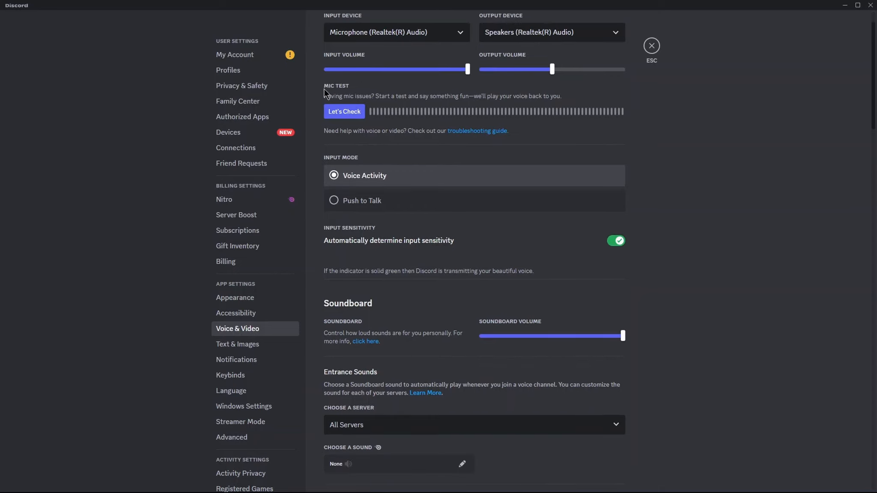
pyautogui.moveTo(348, 106)
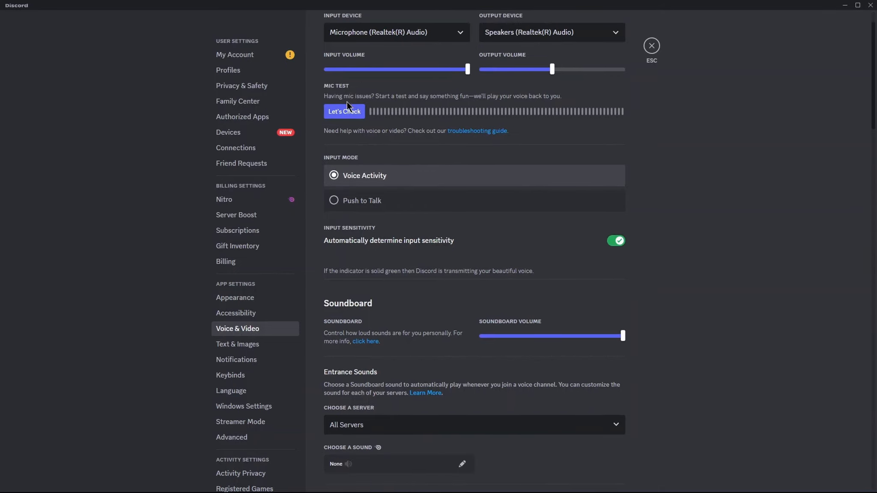
# Start the Let's Check microphone test and settle Output Volume at 100%
pyautogui.click(344, 111)
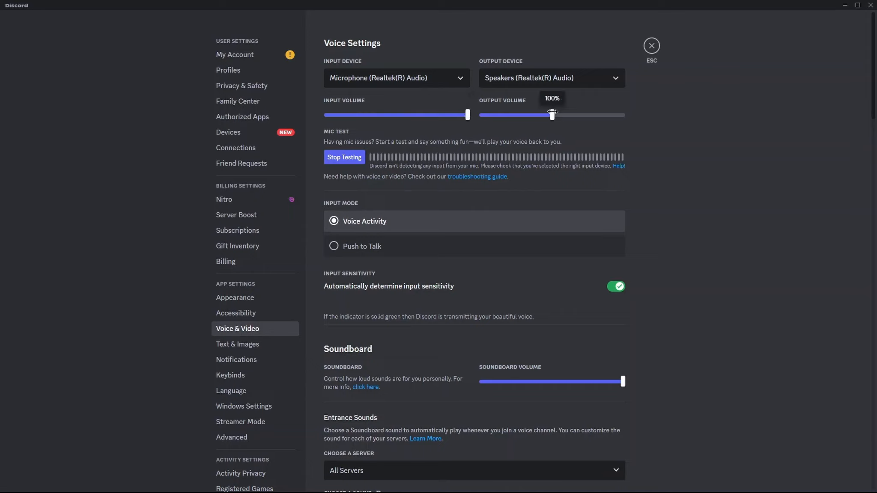
pyautogui.moveTo(552, 114); pyautogui.dragTo(554, 115)
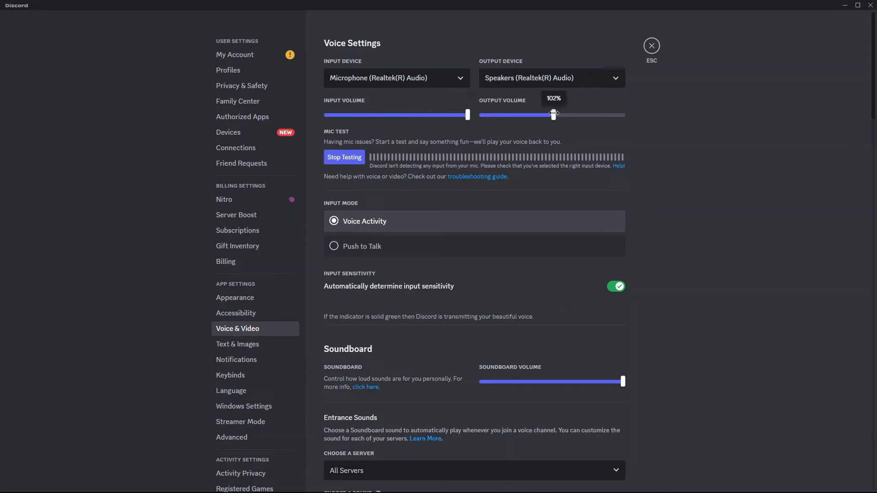
pyautogui.moveTo(554, 114); pyautogui.dragTo(552, 114)
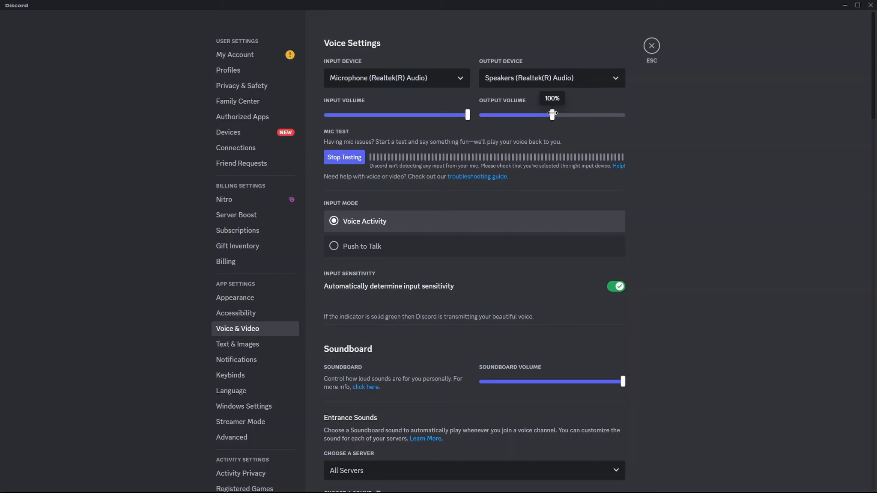
# Toggle input sensitivity, exit Discord settings, and bring up Windows sound options from the taskbar
pyautogui.scroll(-3)
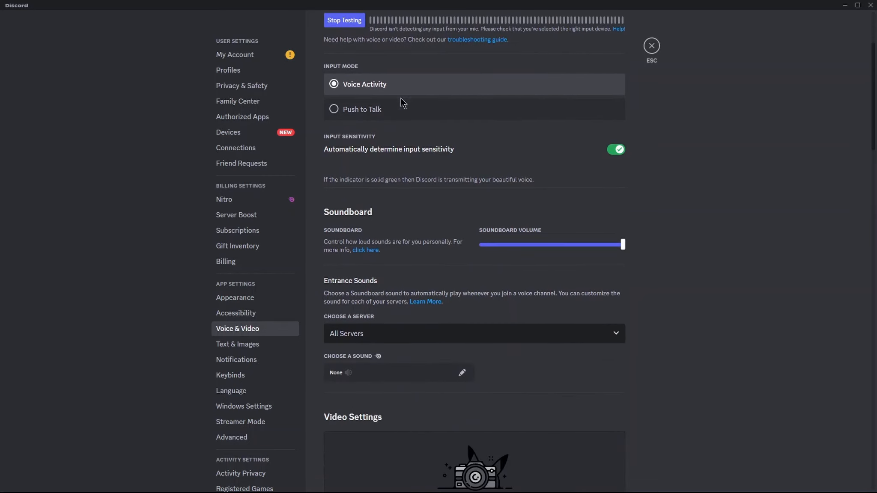
pyautogui.moveTo(364, 76)
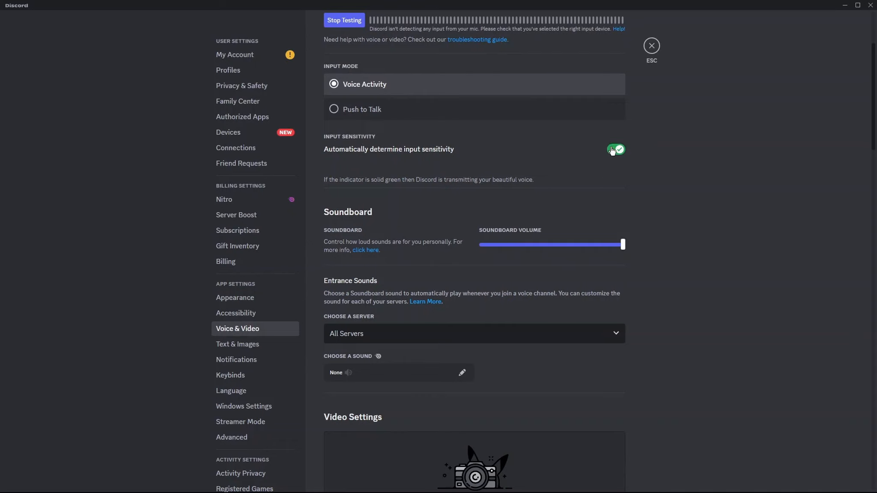
pyautogui.click(616, 150)
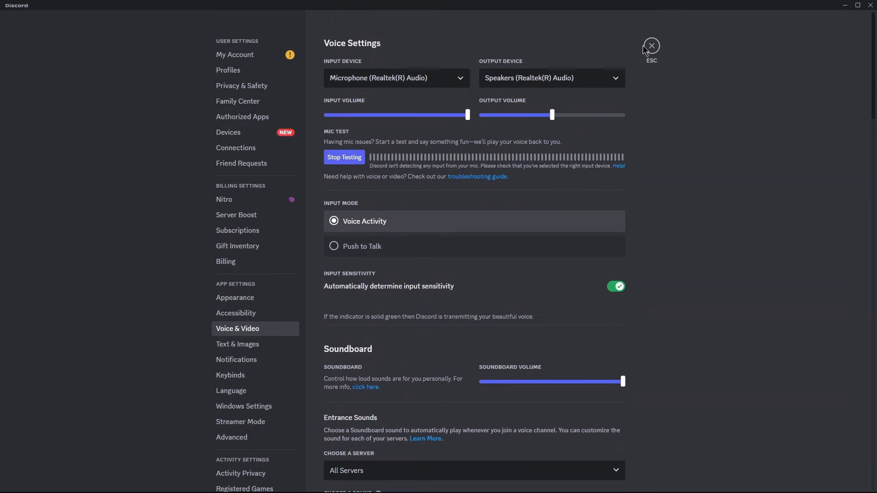
pyautogui.click(651, 45)
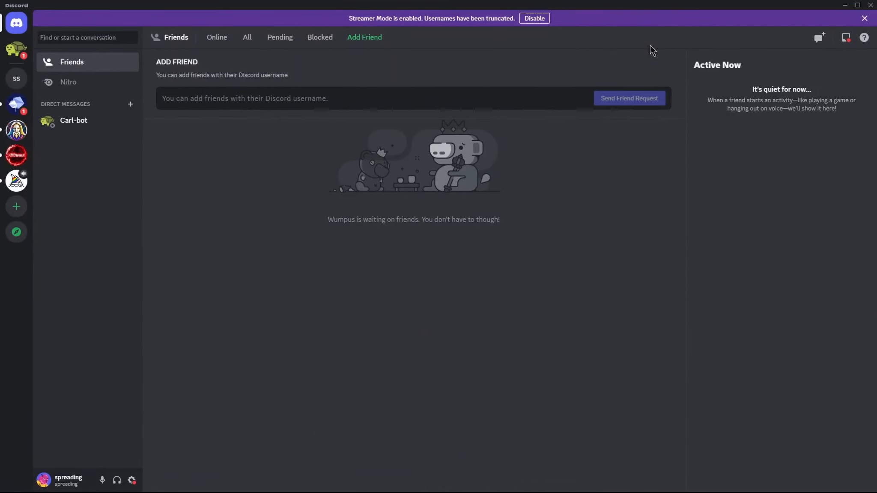
pyautogui.rightClick(315, 482)
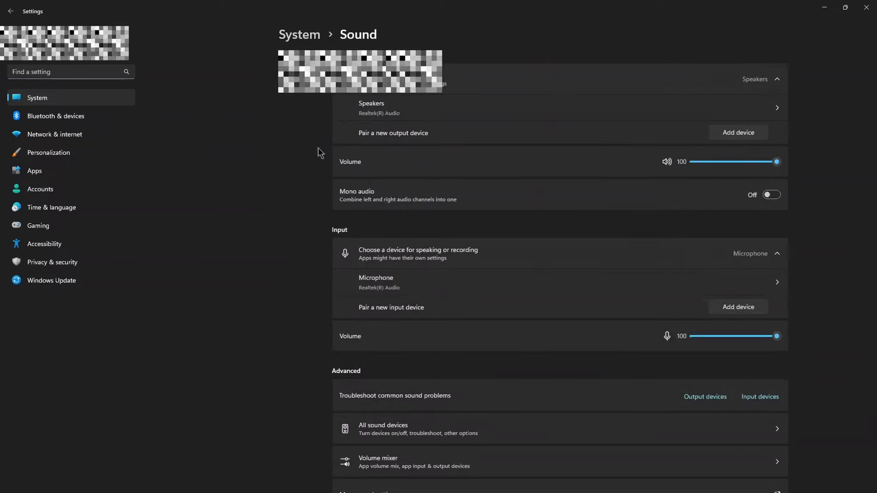
# Set Realtek mic input volume to 100, run a mic test, keep DVD Quality format
pyautogui.scroll(-3)
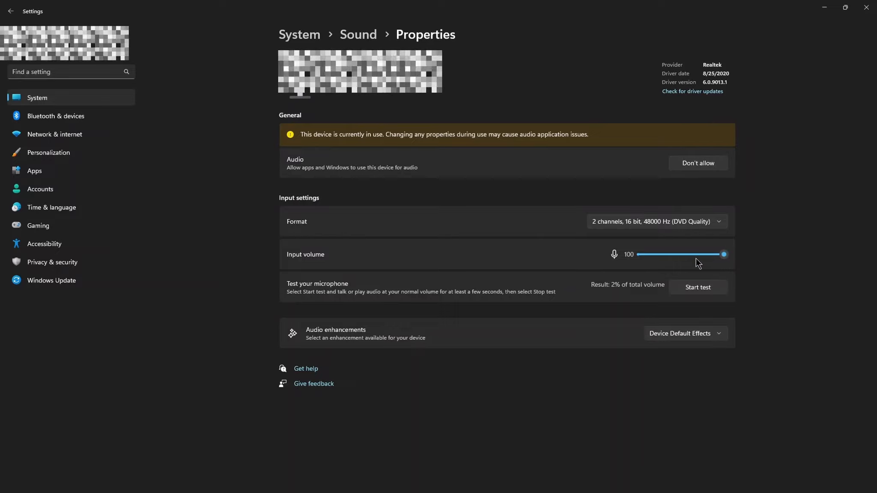
pyautogui.moveTo(723, 254); pyautogui.dragTo(718, 254)
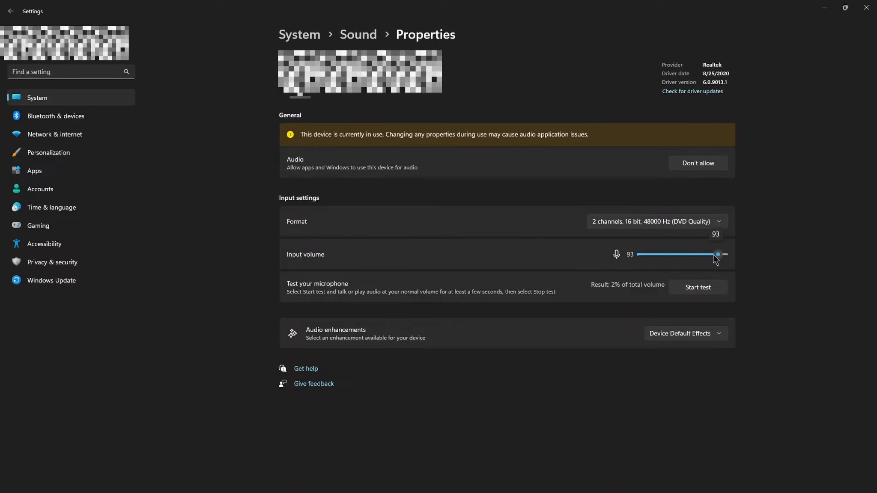
pyautogui.moveTo(718, 254); pyautogui.dragTo(724, 255)
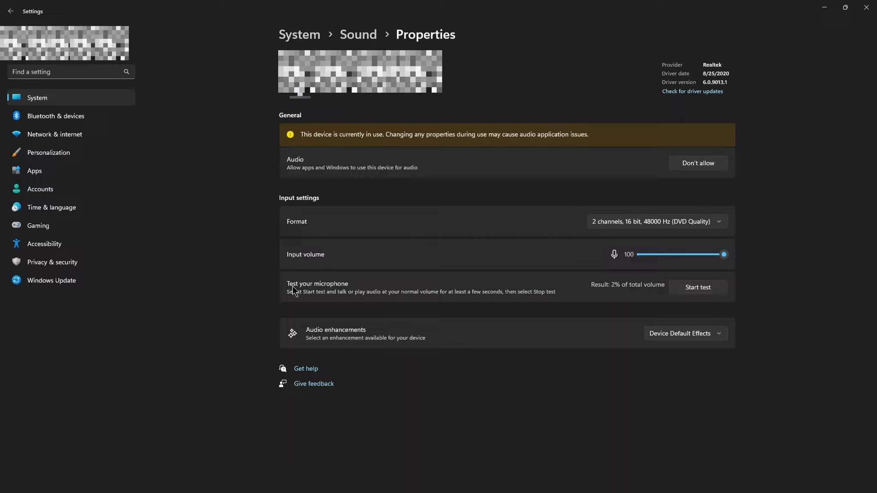
pyautogui.moveTo(598, 321)
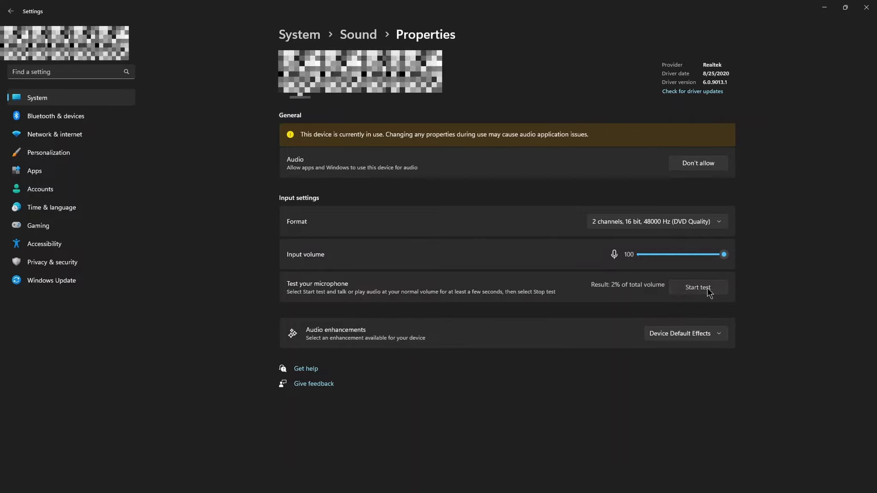
pyautogui.click(698, 287)
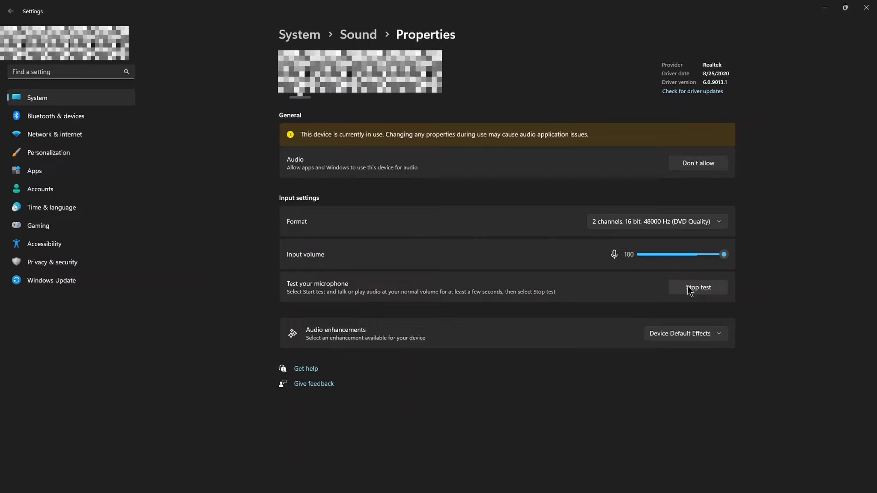
pyautogui.click(697, 287)
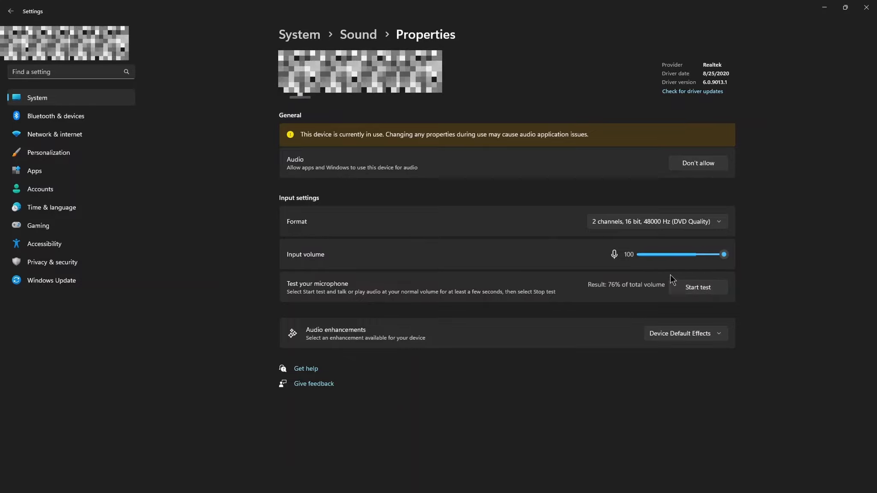
pyautogui.moveTo(605, 228)
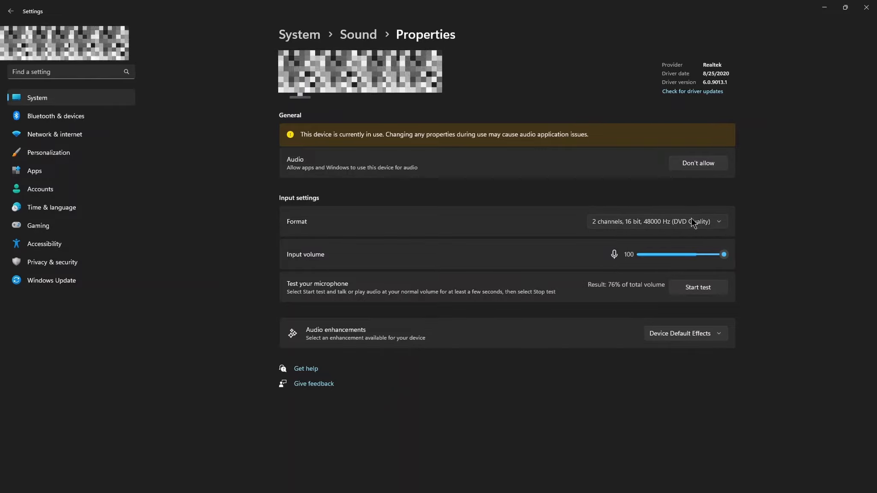
pyautogui.click(657, 221)
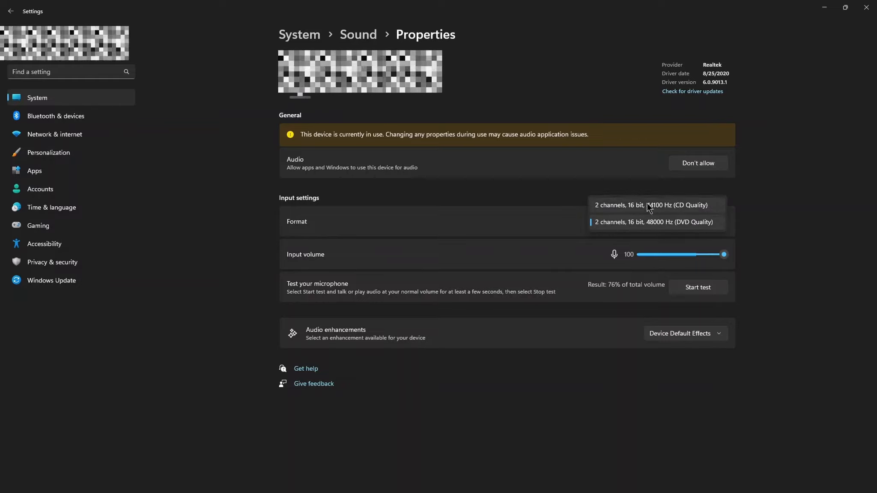
pyautogui.moveTo(634, 222)
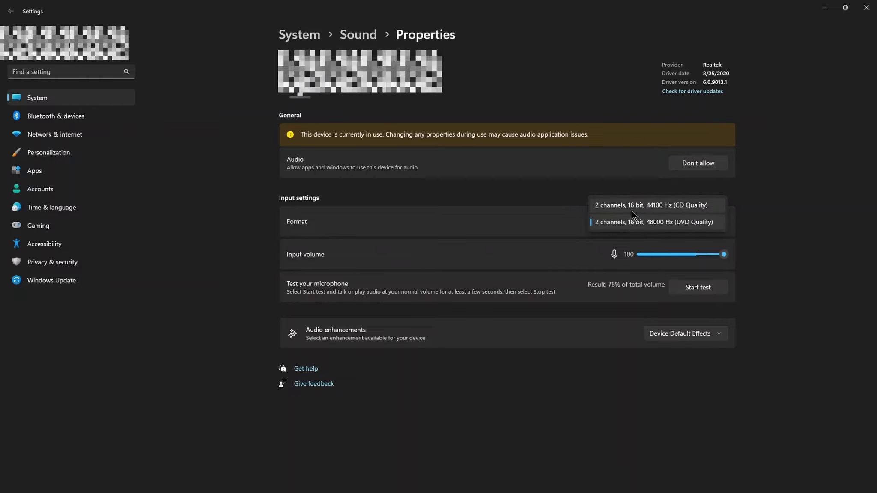
pyautogui.click(10, 11)
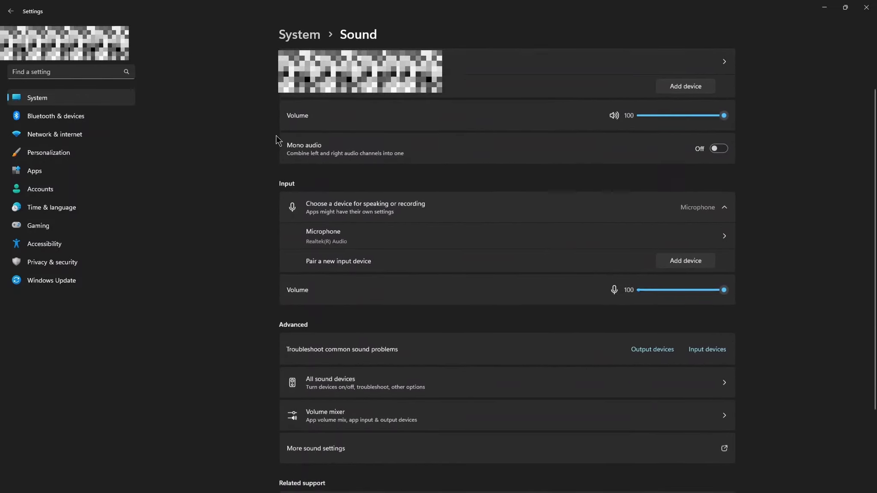
# Run the audio troubleshooter for input devices, then close the Get Help window
pyautogui.scroll(-3)
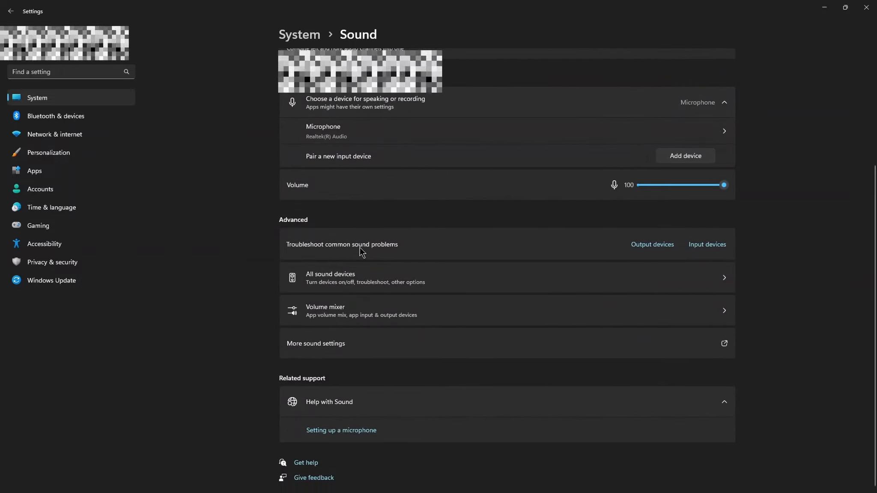
pyautogui.moveTo(534, 315)
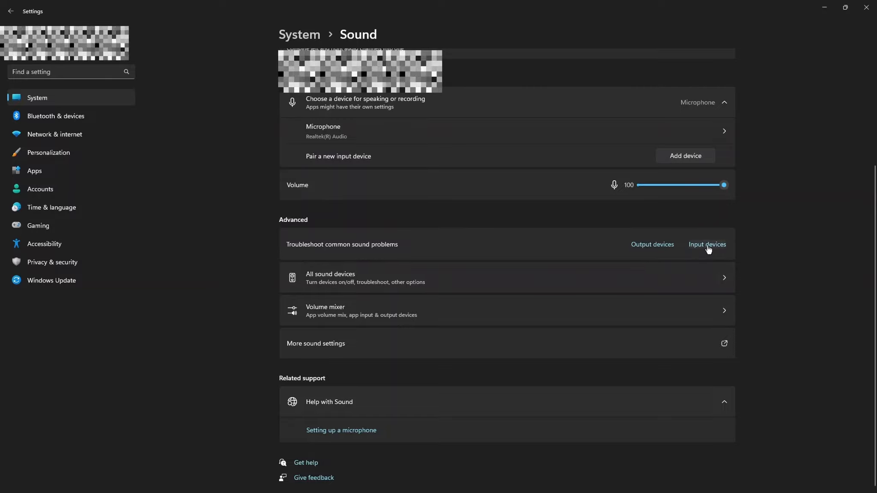
pyautogui.click(707, 245)
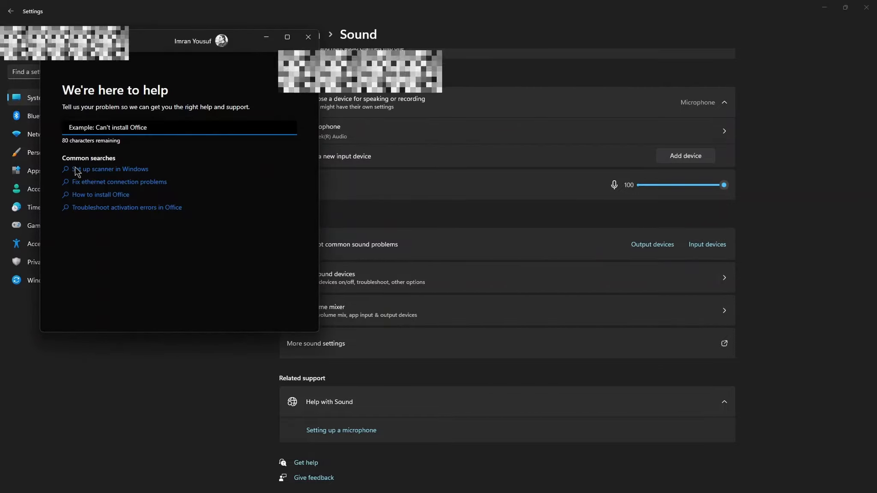
pyautogui.write('Troubleshoot audio issues in Windows')
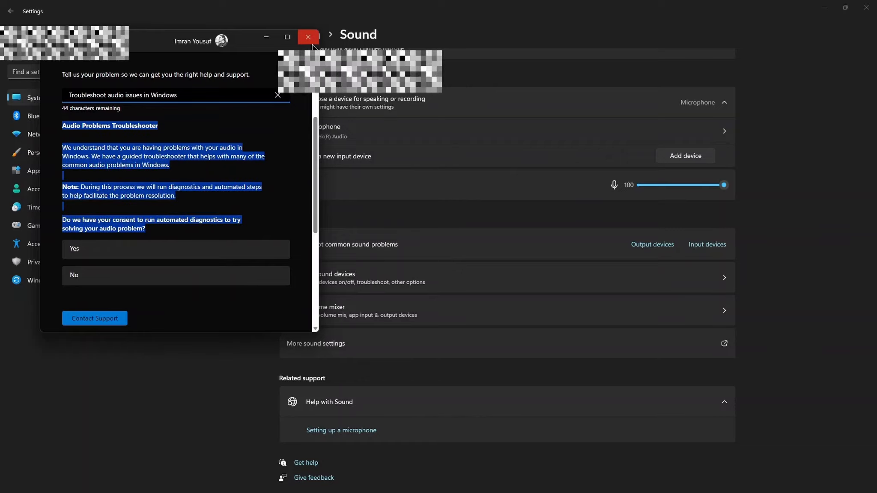
pyautogui.click(307, 37)
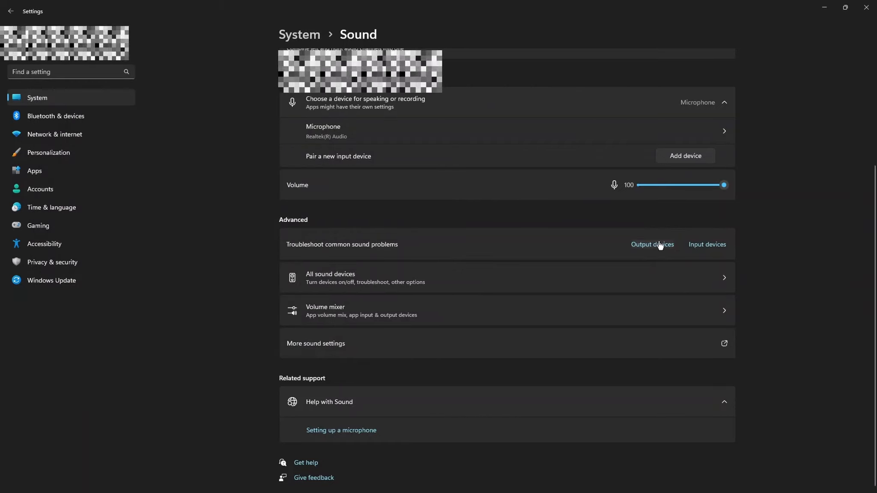
# Run the audio troubleshooter for output devices, then close the Get Help window
pyautogui.click(652, 245)
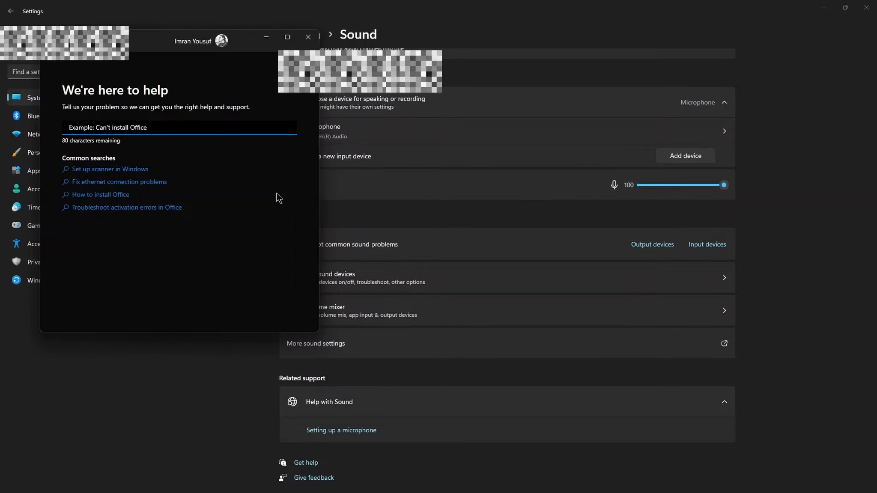
pyautogui.write('Troubleshoot audio issues in Windows')
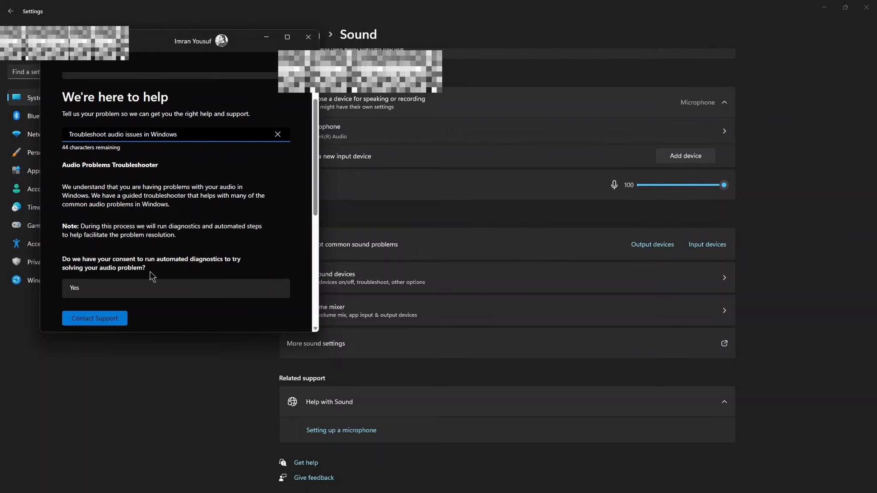
pyautogui.click(308, 37)
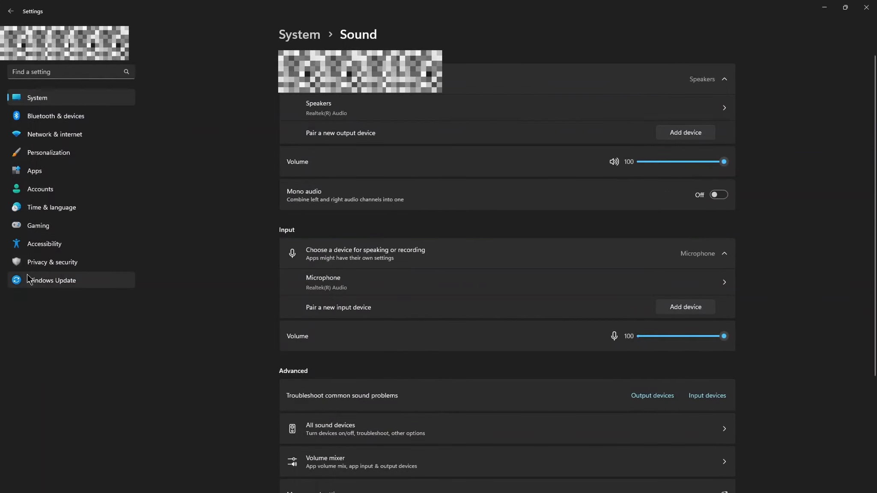
# Go to the Windows Update page and start a check for updates
pyautogui.click(53, 280)
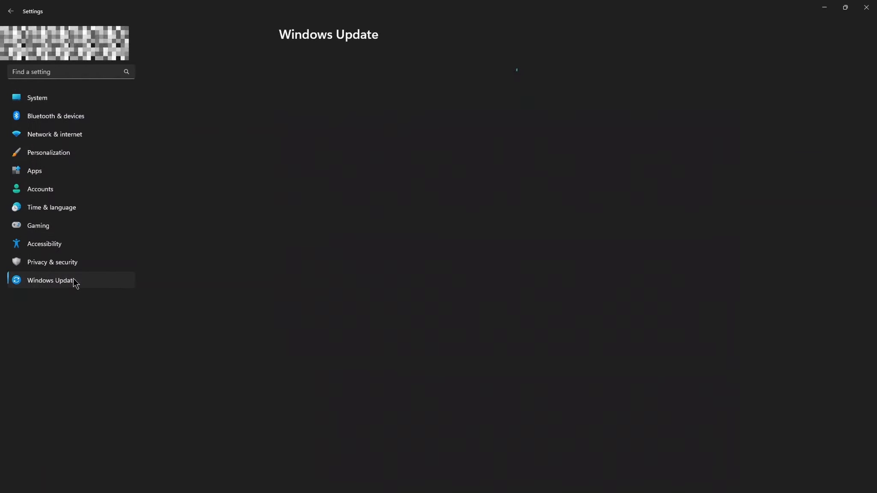
pyautogui.click(51, 280)
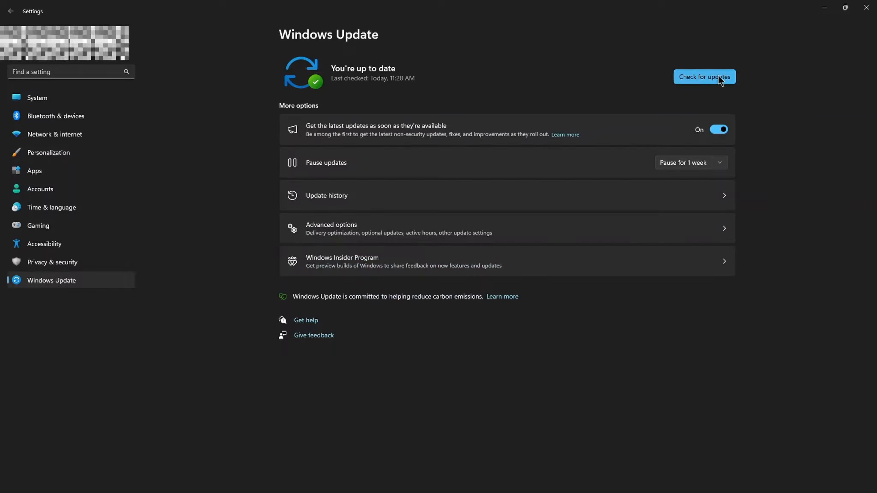
pyautogui.click(704, 76)
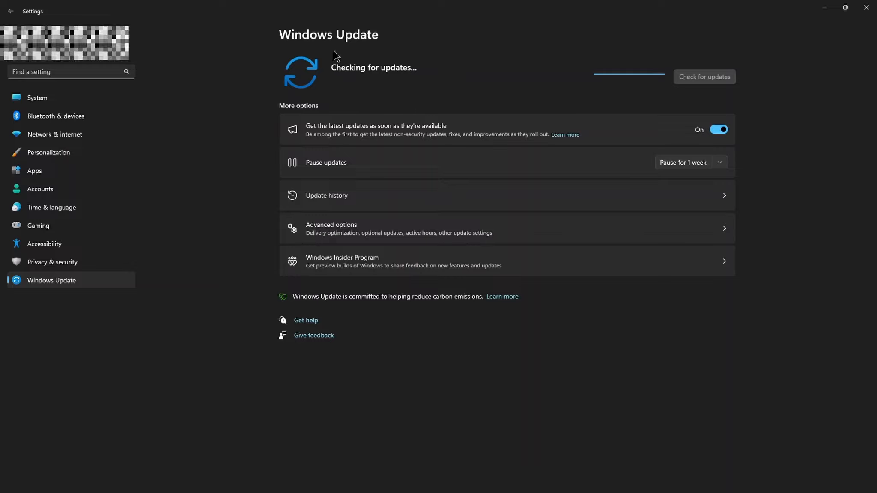
pyautogui.moveTo(445, 101)
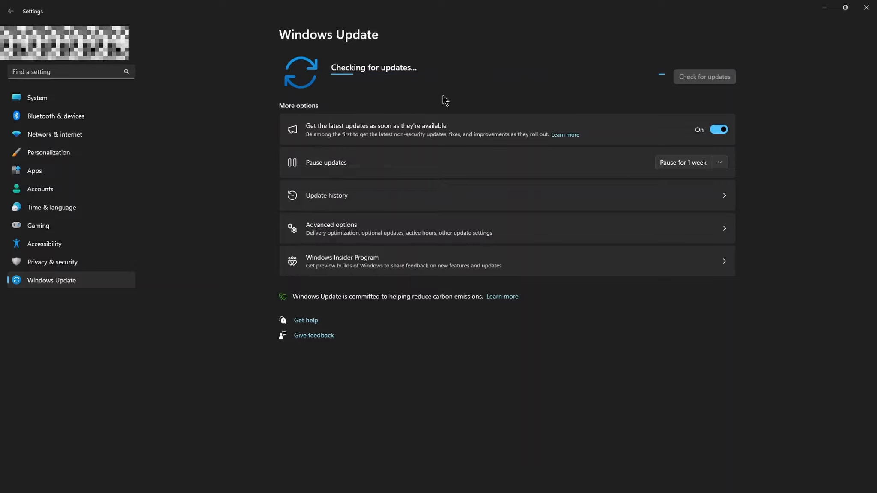